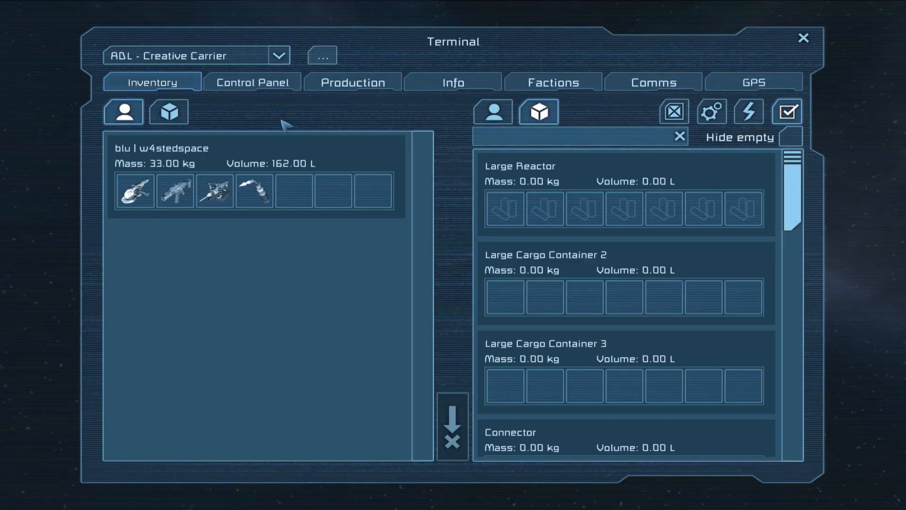
Step: Show the 1. Weld timer's settings in the Control Panel, with its one-second delay
click(251, 81)
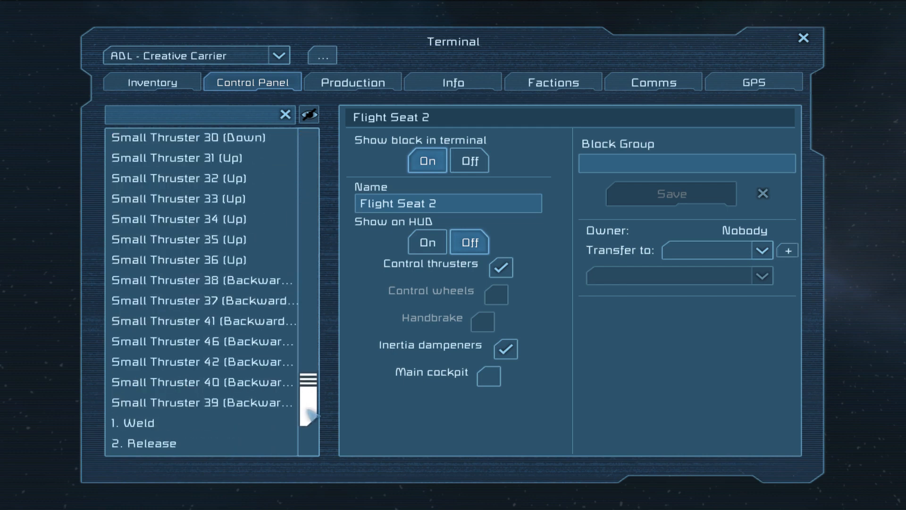
click(133, 422)
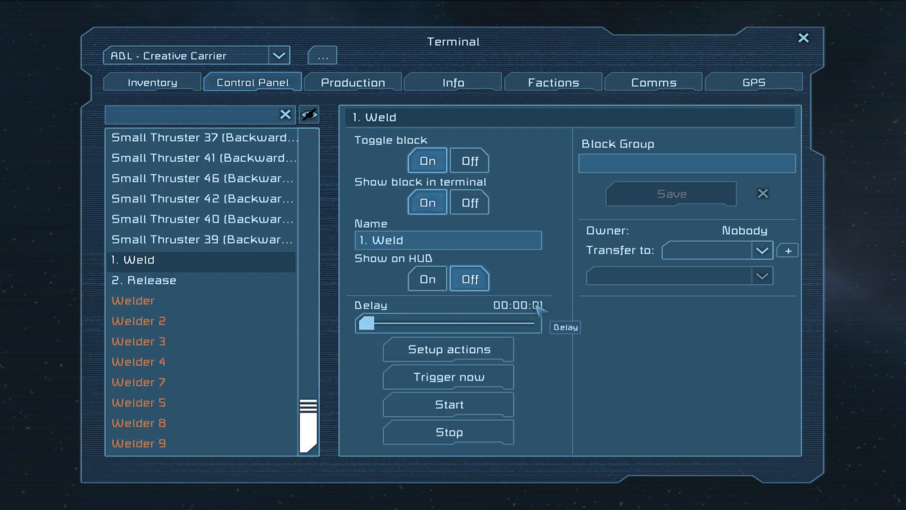
mouse_move(543, 316)
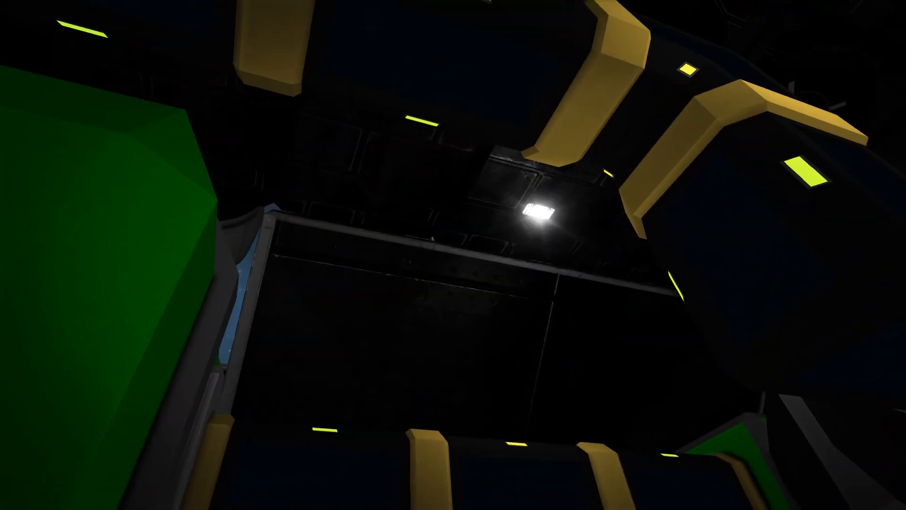
mouse_move(453, 255)
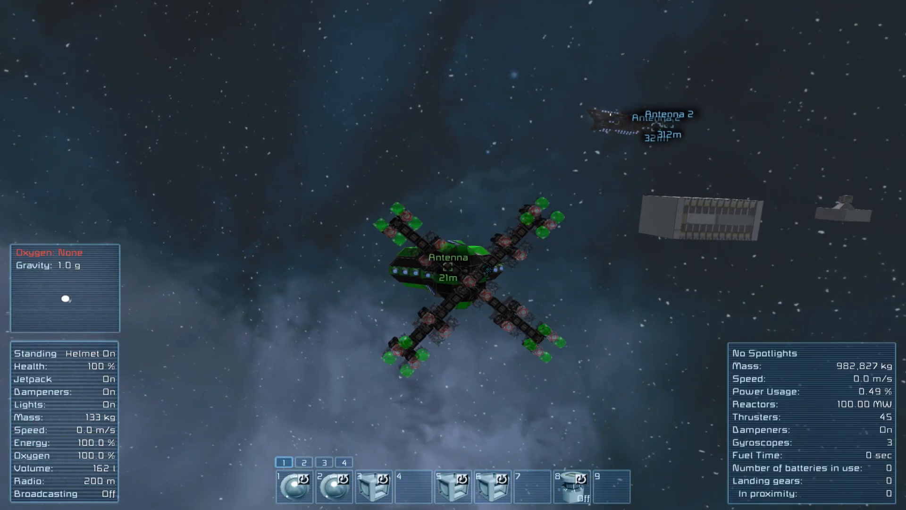
Step: Rename Timer Block 3 to 'Precise Timer' and assign programmable block Run and timer Trigger now
key(K)
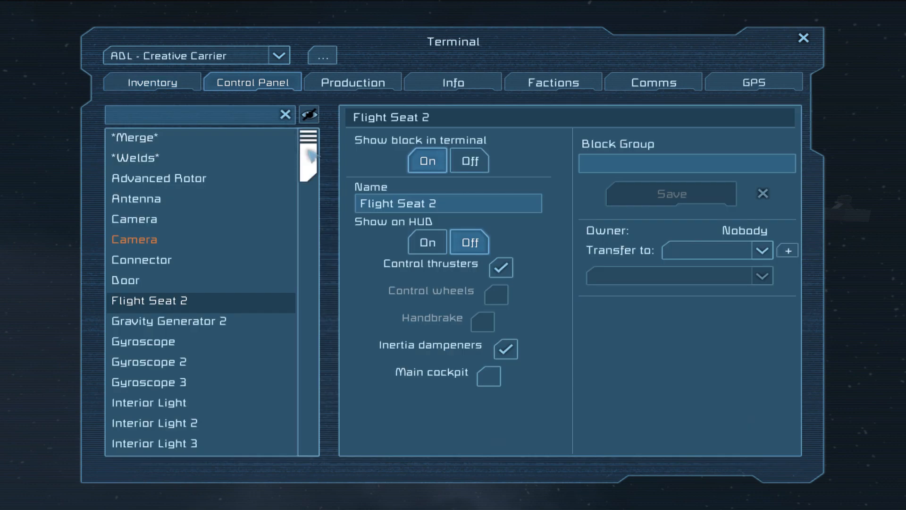
scroll(down, 3)
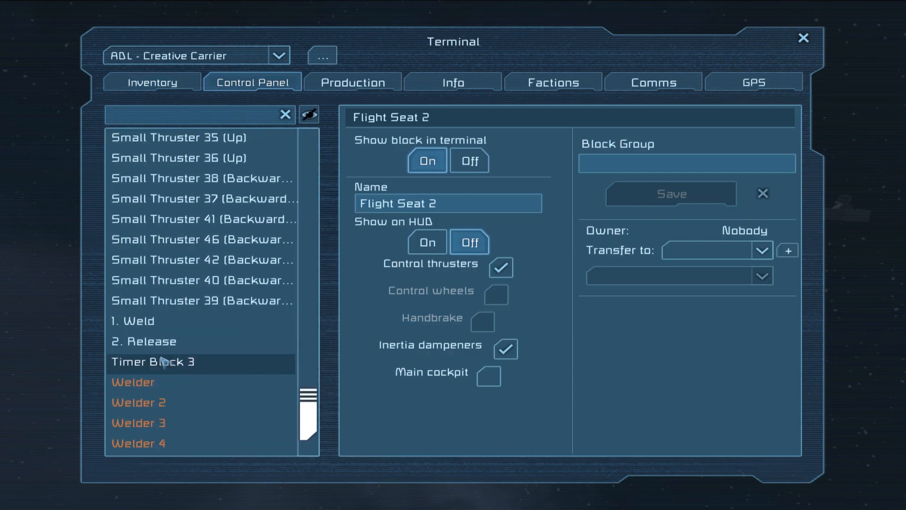
click(152, 362)
text(Pr)
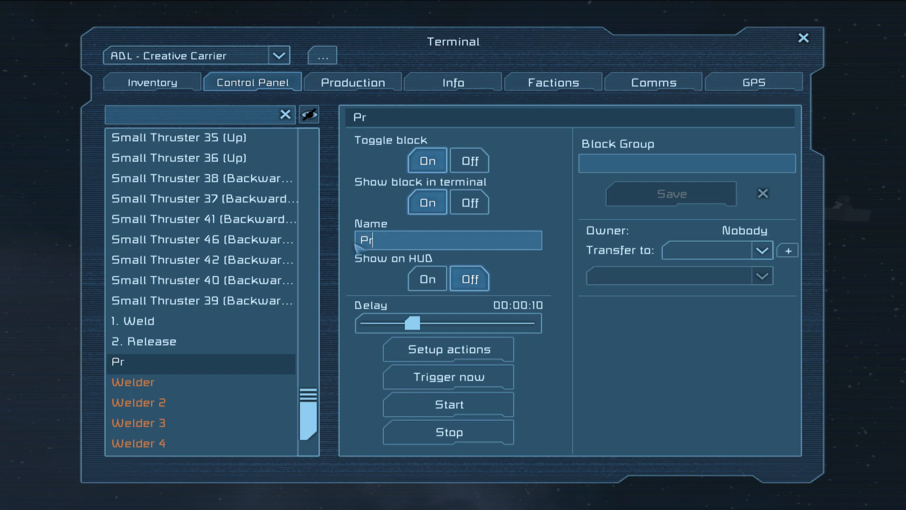
text(ecise Timer)
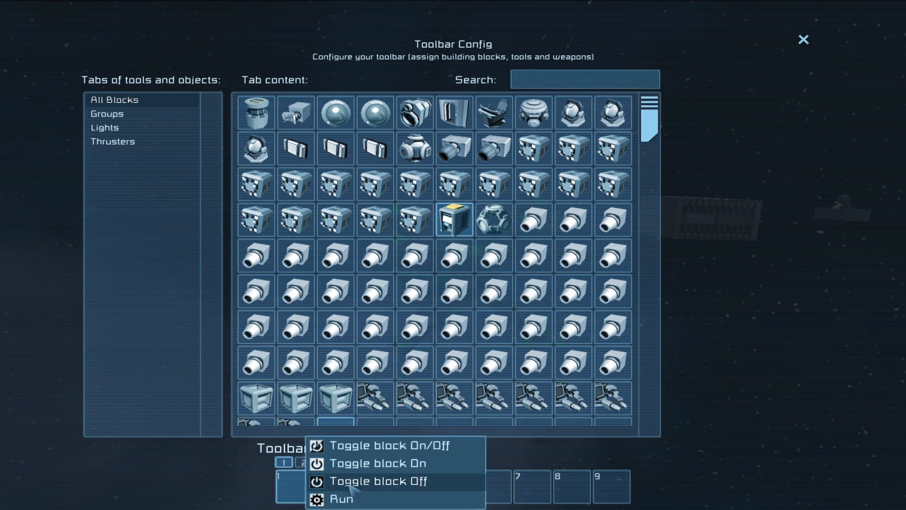
click(341, 498)
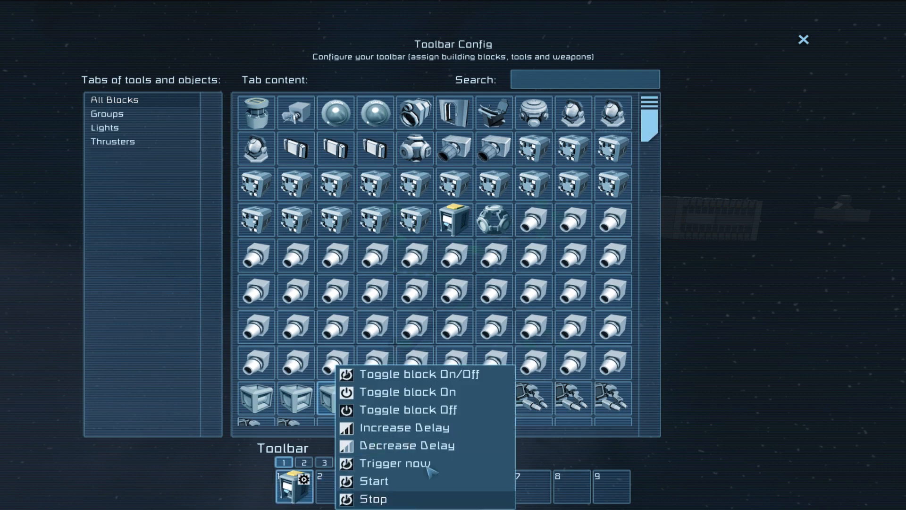
click(396, 463)
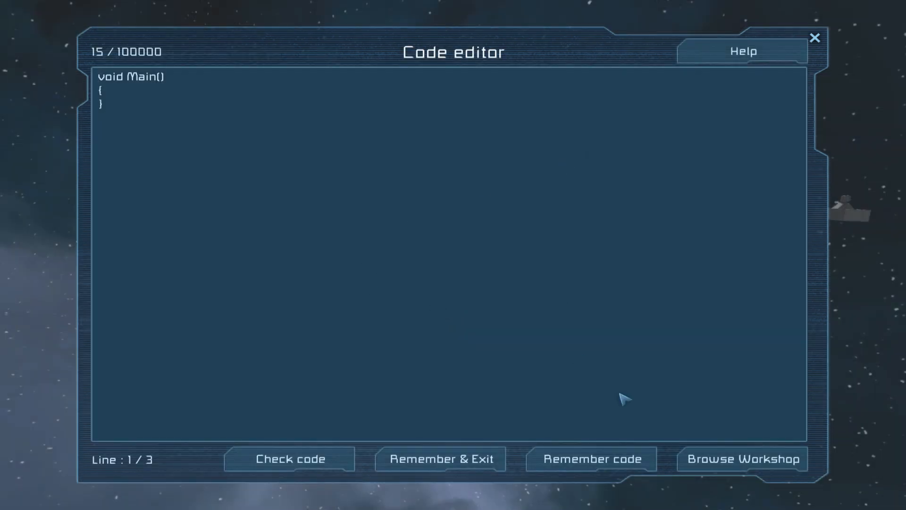
mouse_move(499, 389)
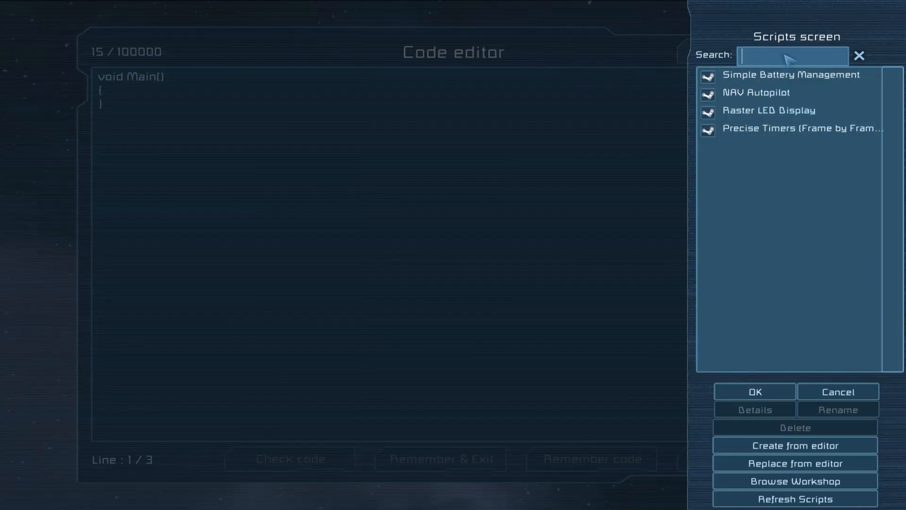
mouse_move(786, 128)
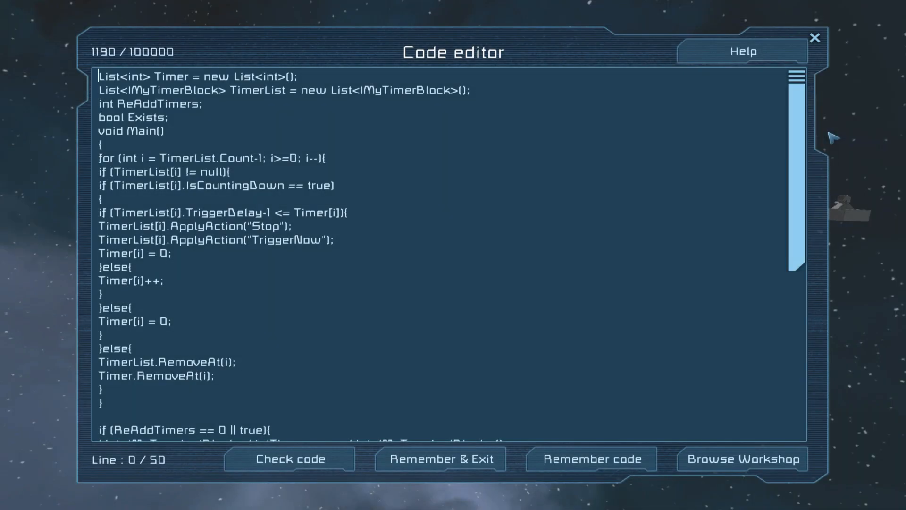
Step: Check the loaded Precise Timers script code and acknowledge the successful compile
click(289, 459)
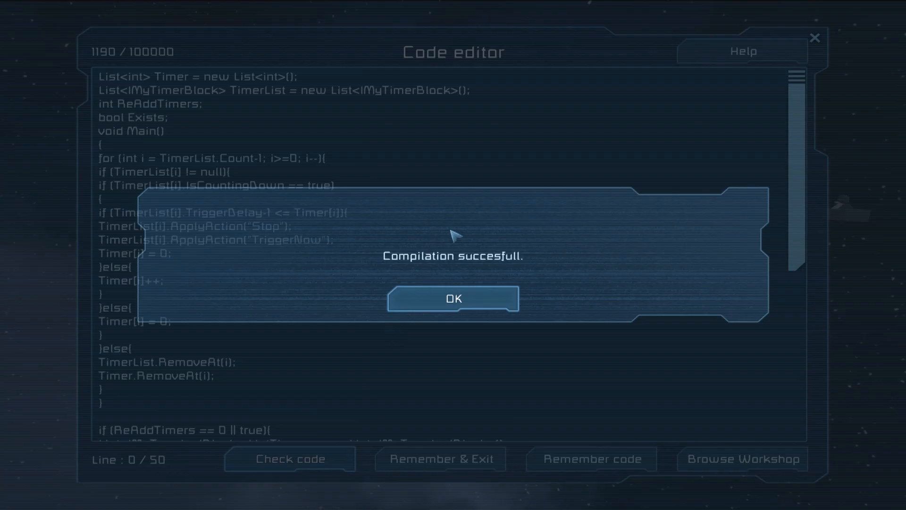
click(453, 298)
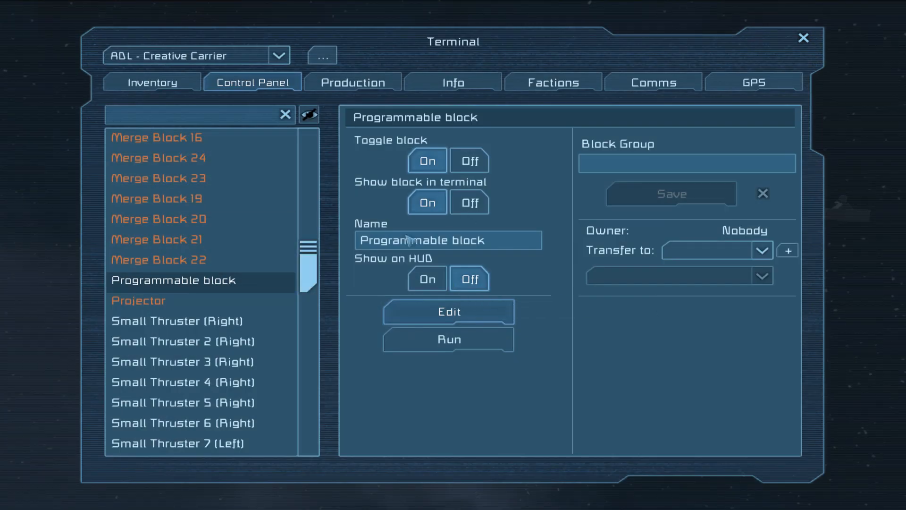
Step: Append ' Adv' to the names of the 1. Weld and 2. Release timers
scroll(down, 3)
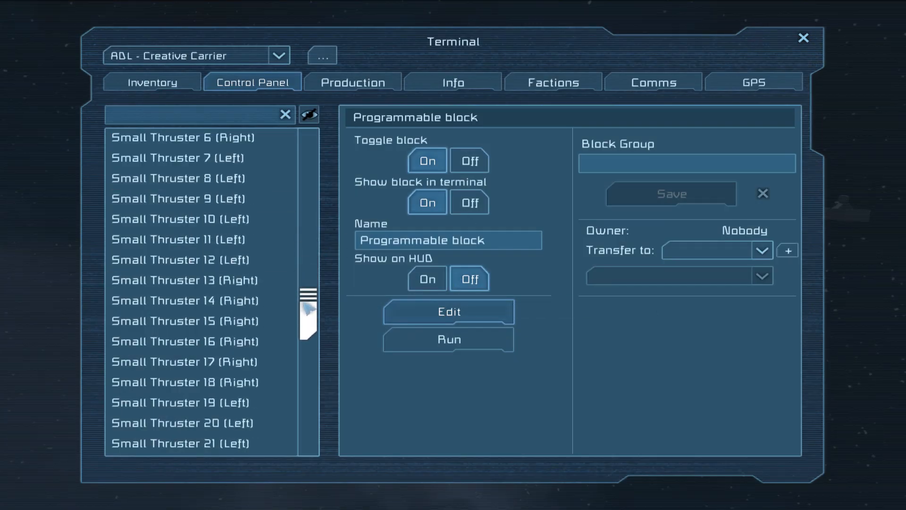
scroll(down, 3)
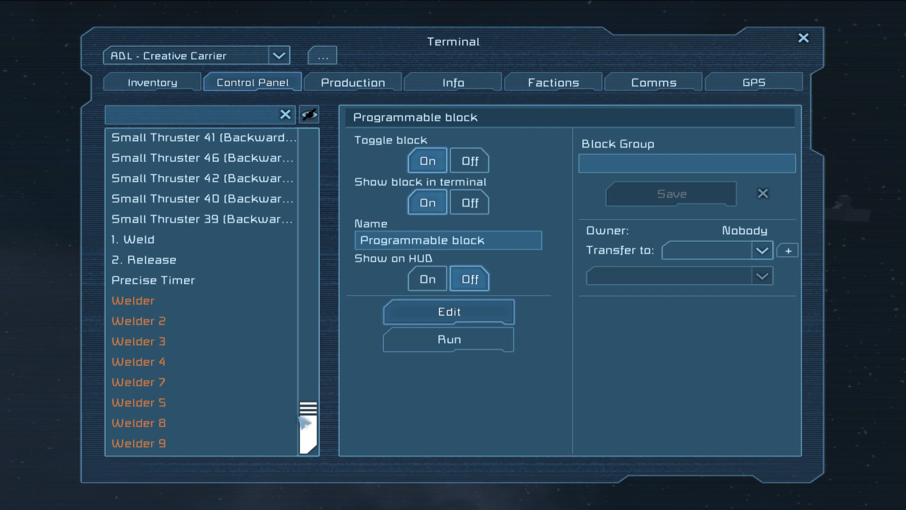
click(132, 239)
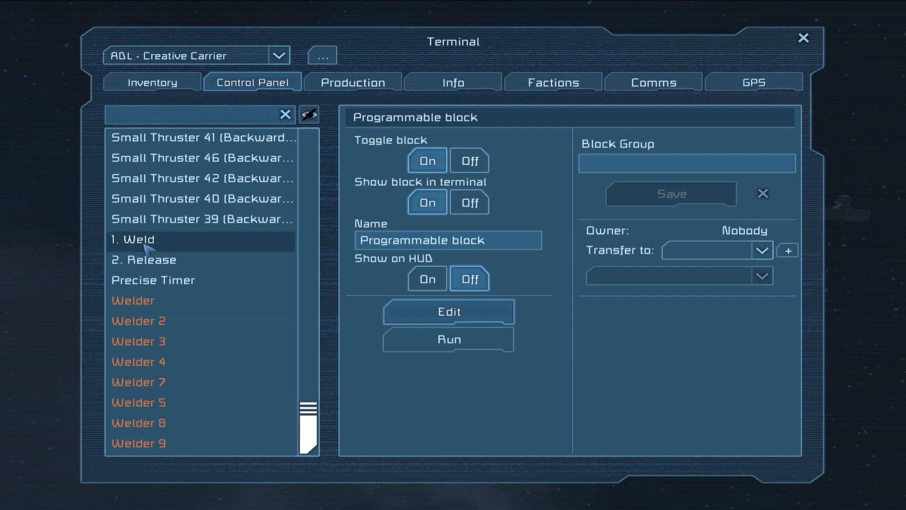
click(132, 239)
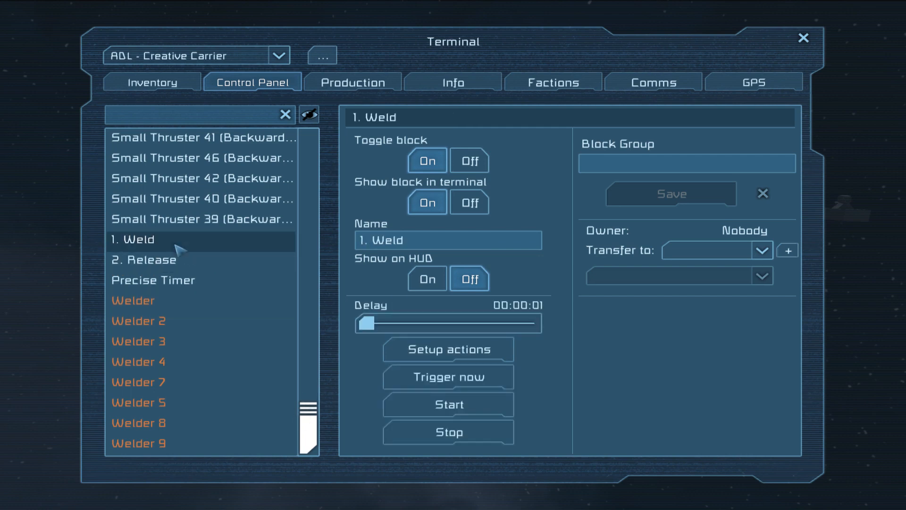
click(143, 260)
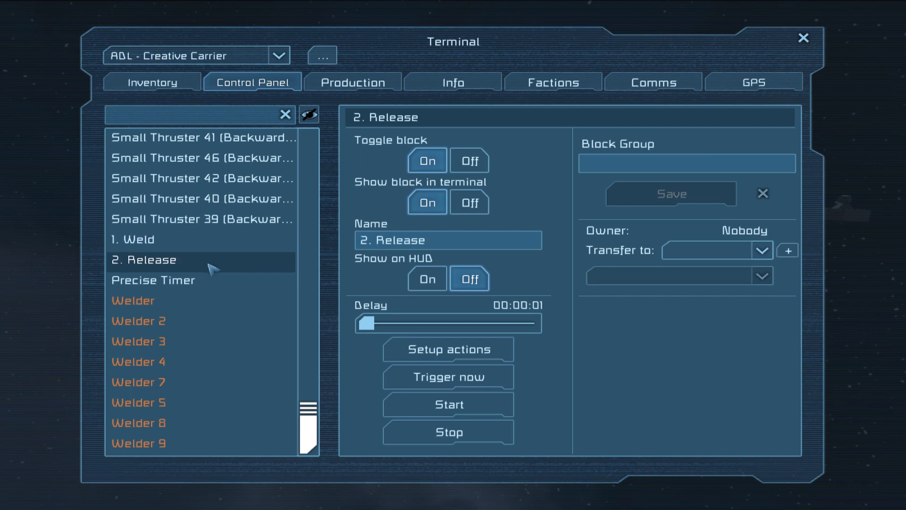
click(132, 239)
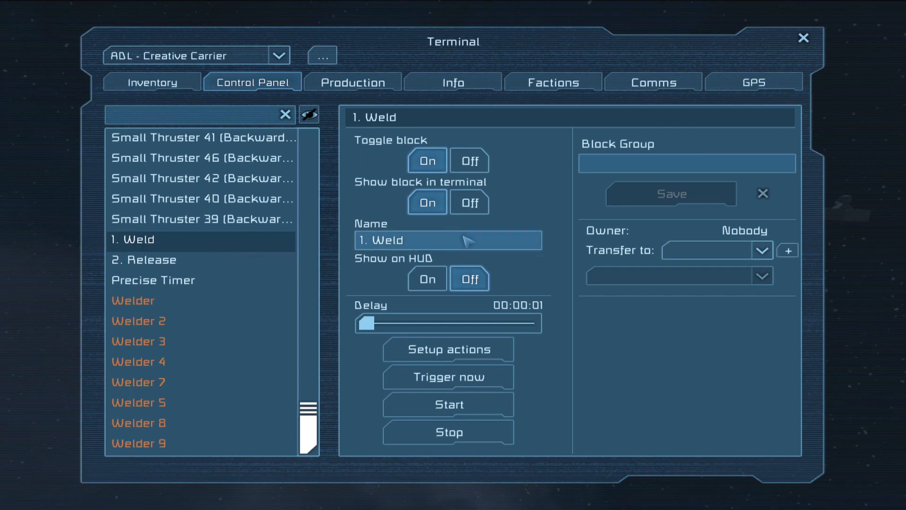
text(A)
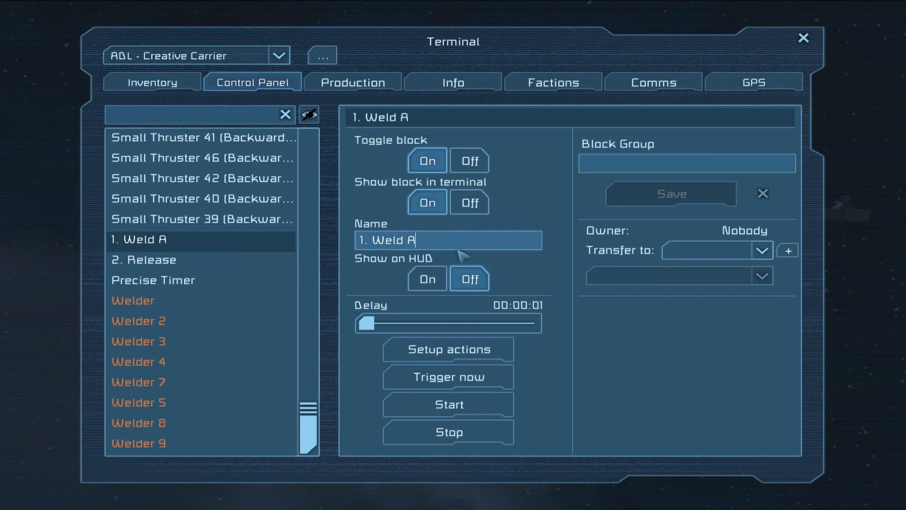
click(144, 261)
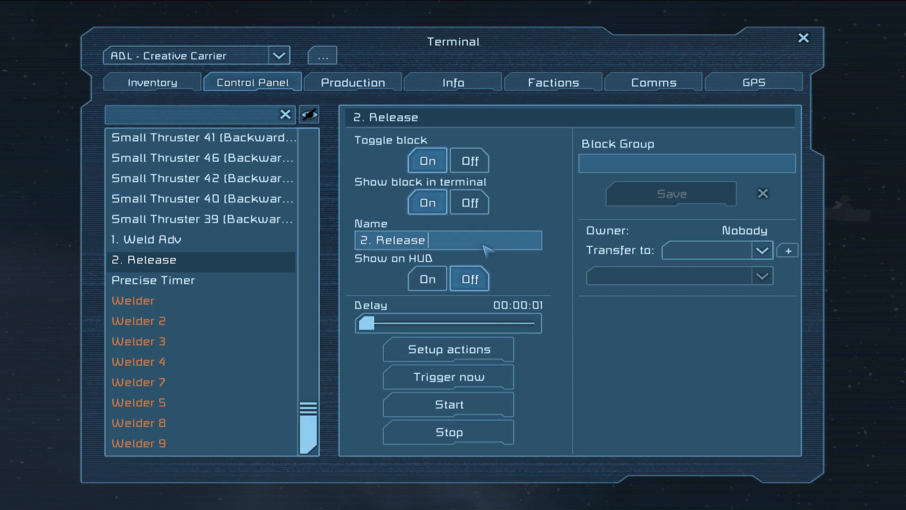
click(162, 239)
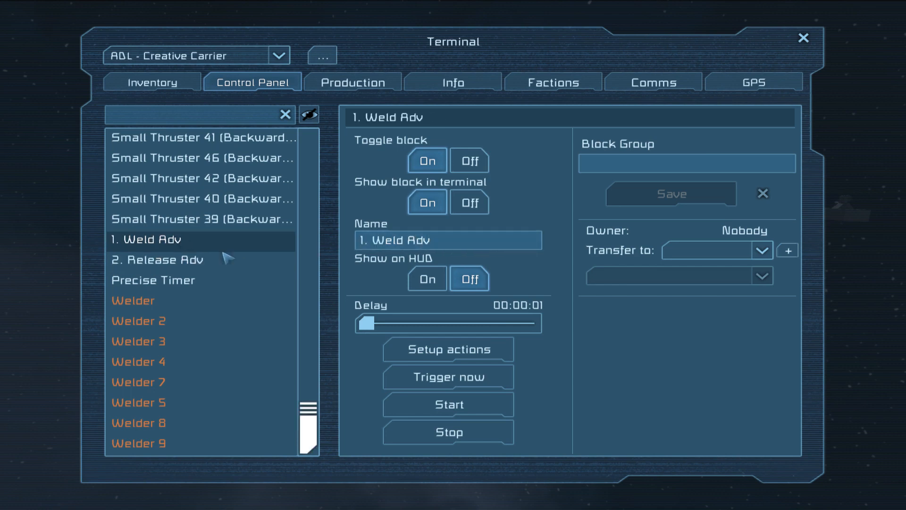
mouse_move(541, 312)
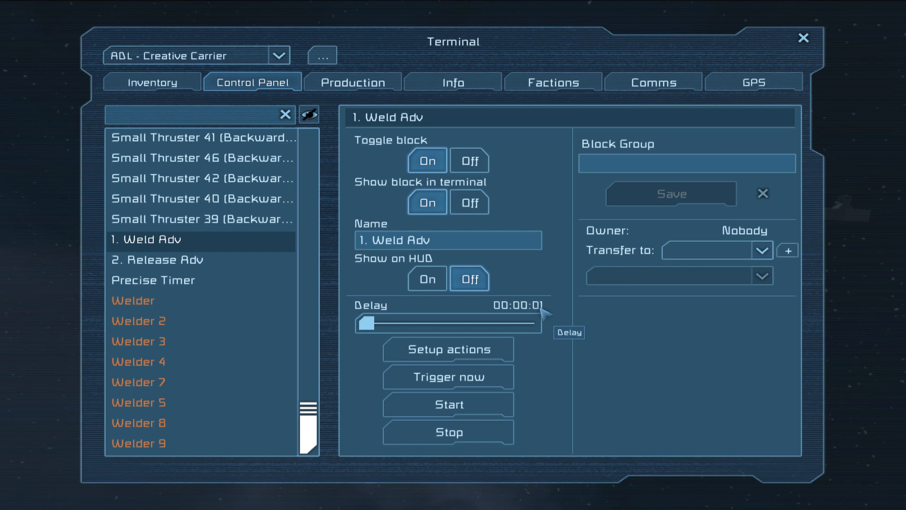
mouse_move(548, 310)
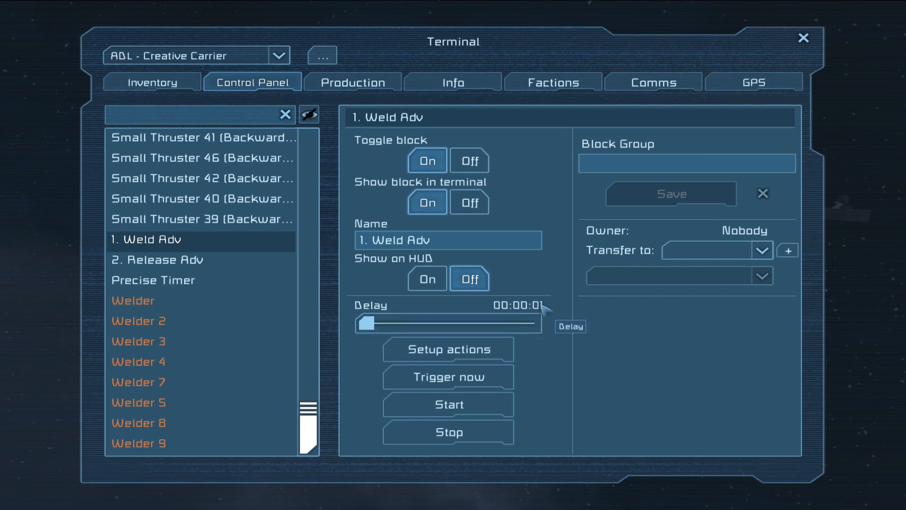
mouse_move(508, 284)
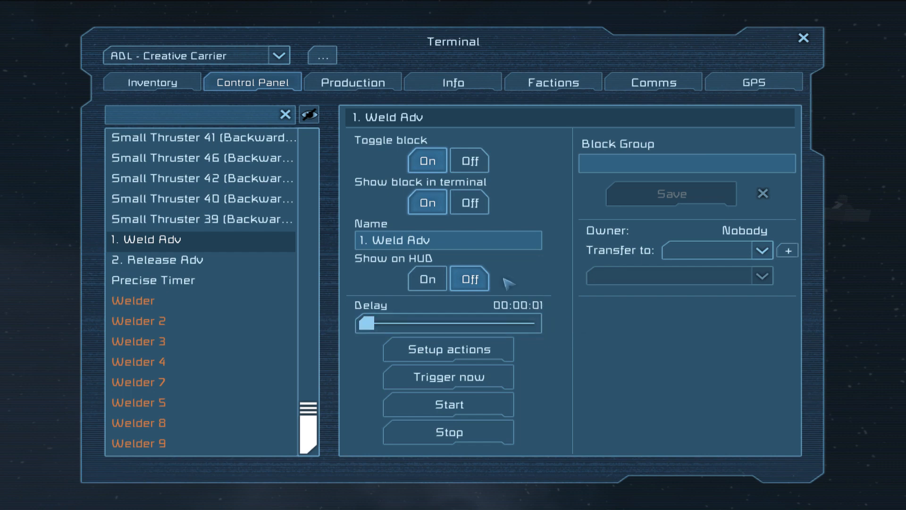
mouse_move(188, 252)
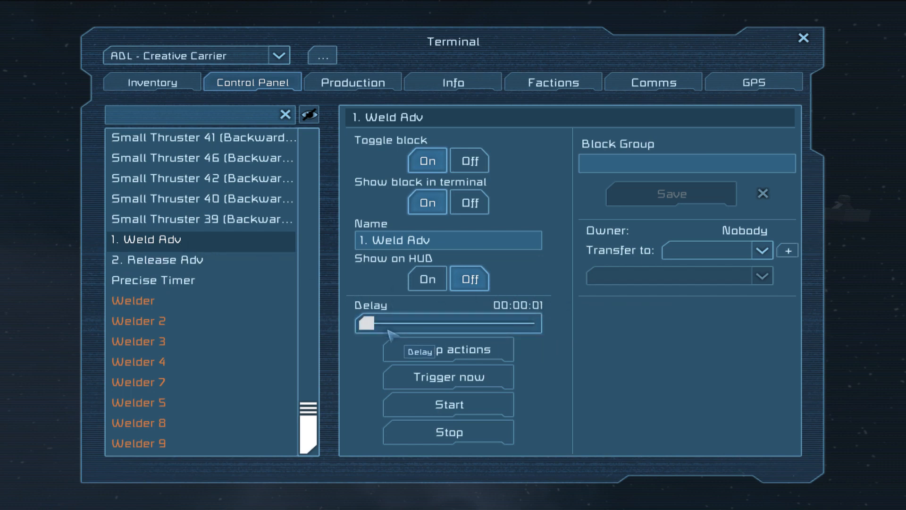
Step: Enter exact delays of 1 for Weld Adv and 30 for Release Adv
click(448, 322)
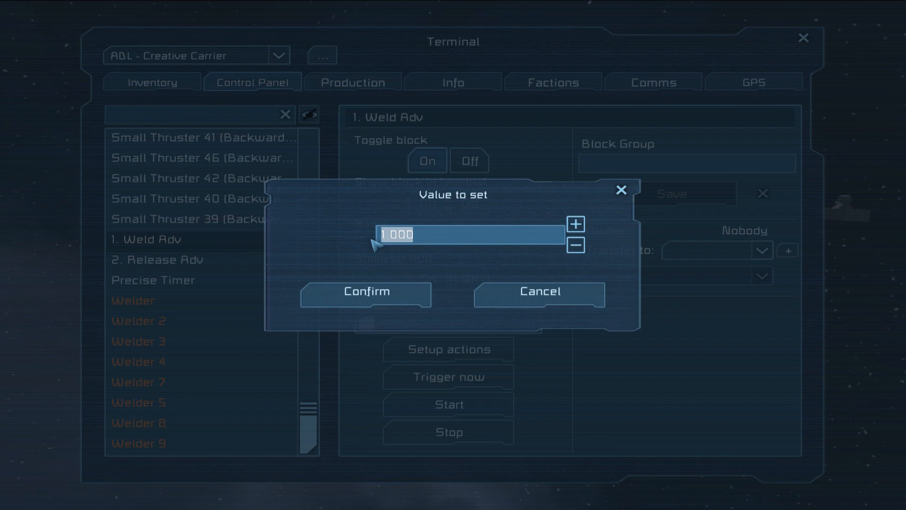
click(366, 294)
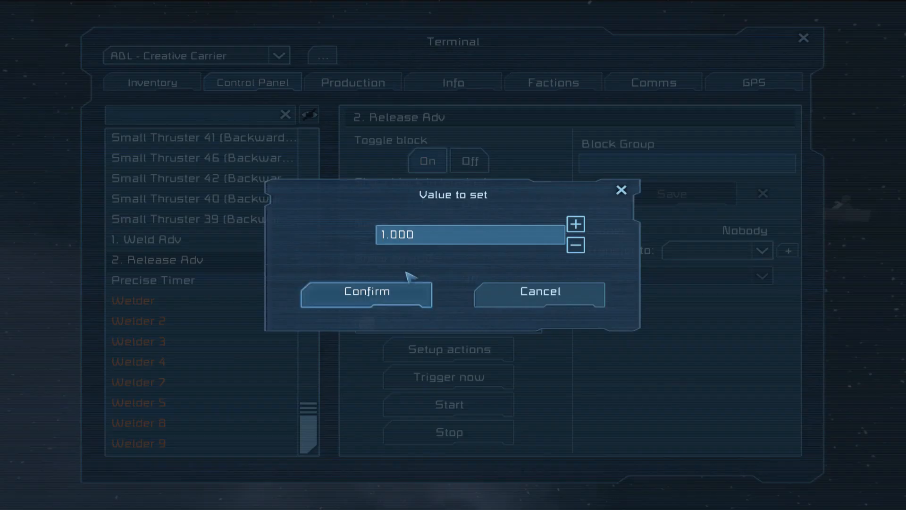
click(366, 291)
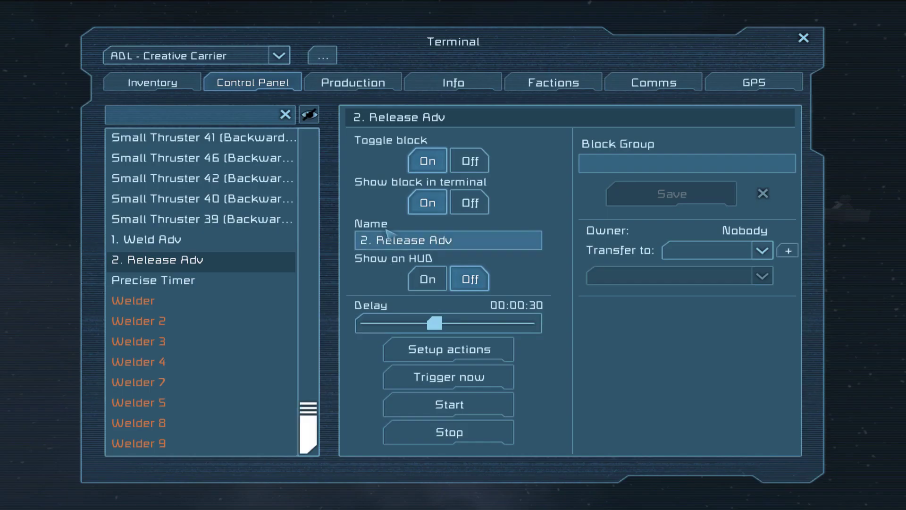
mouse_move(461, 314)
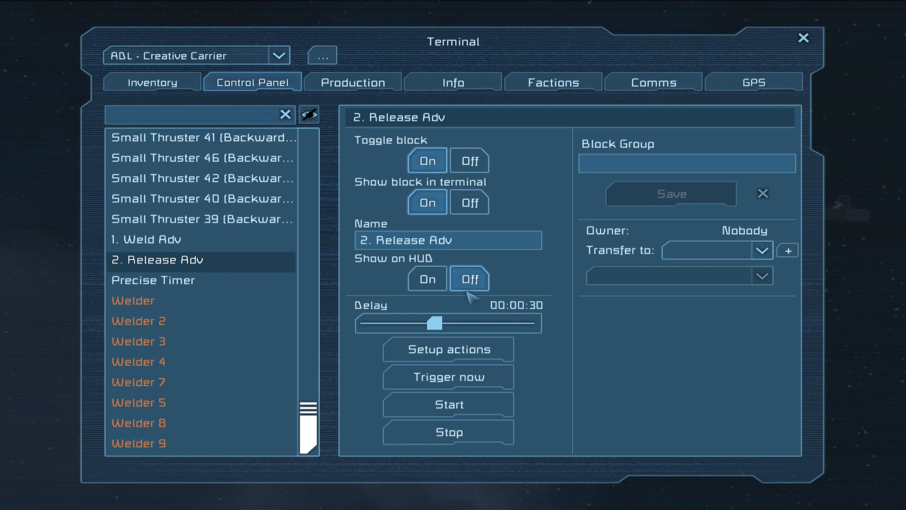
mouse_move(523, 307)
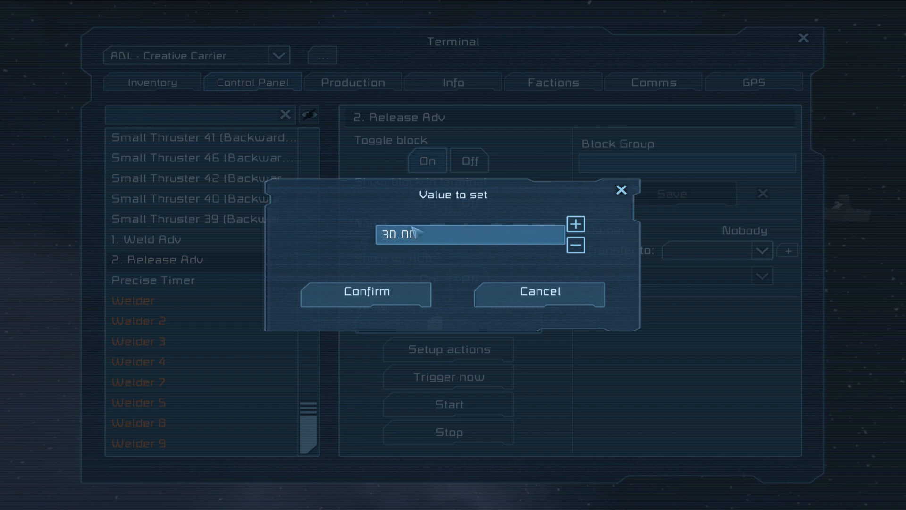
click(366, 294)
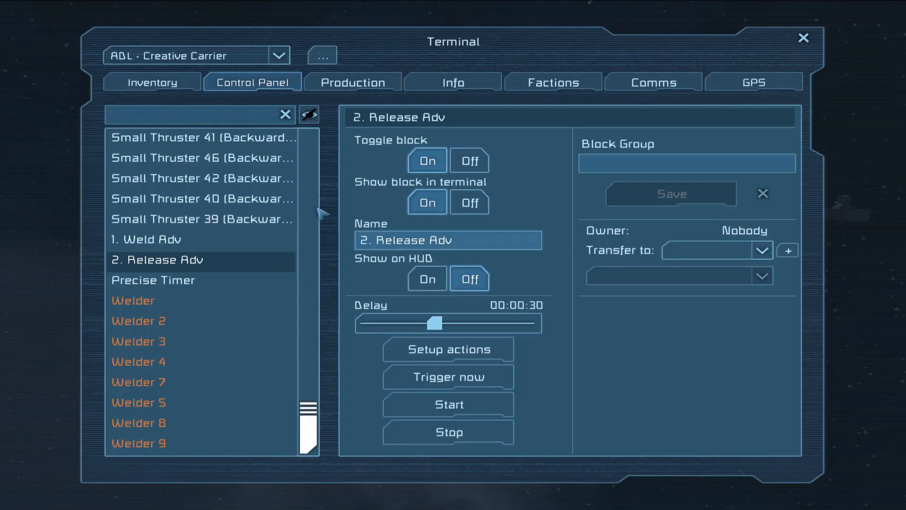
Step: Select the Precise Timer block, then close the carrier's terminal
click(152, 281)
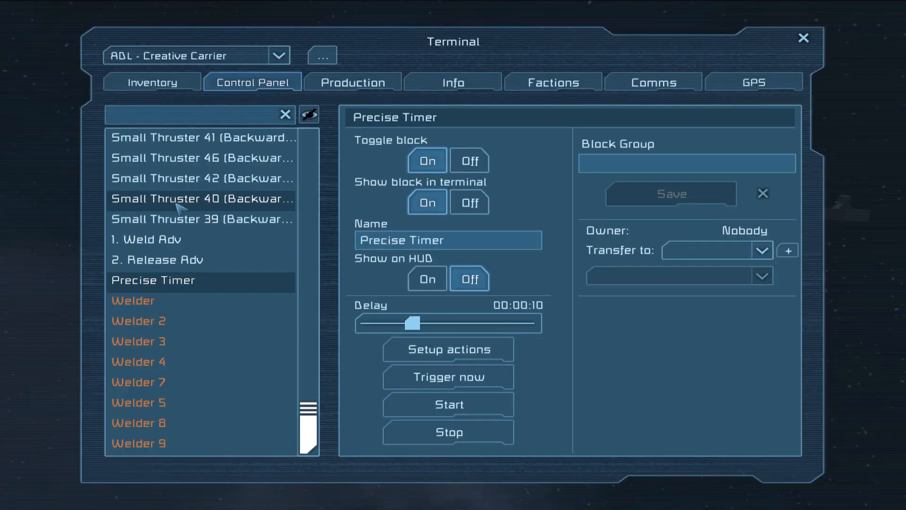
mouse_move(448, 376)
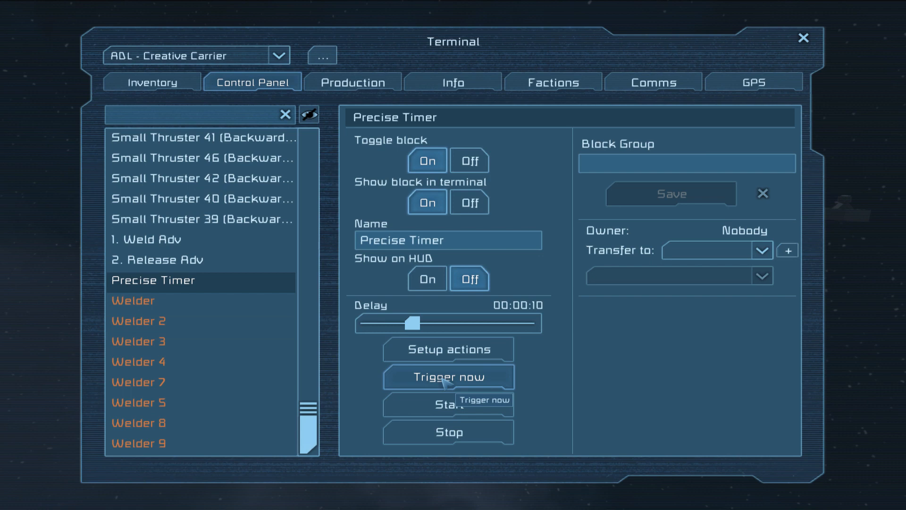
scroll(up, 3)
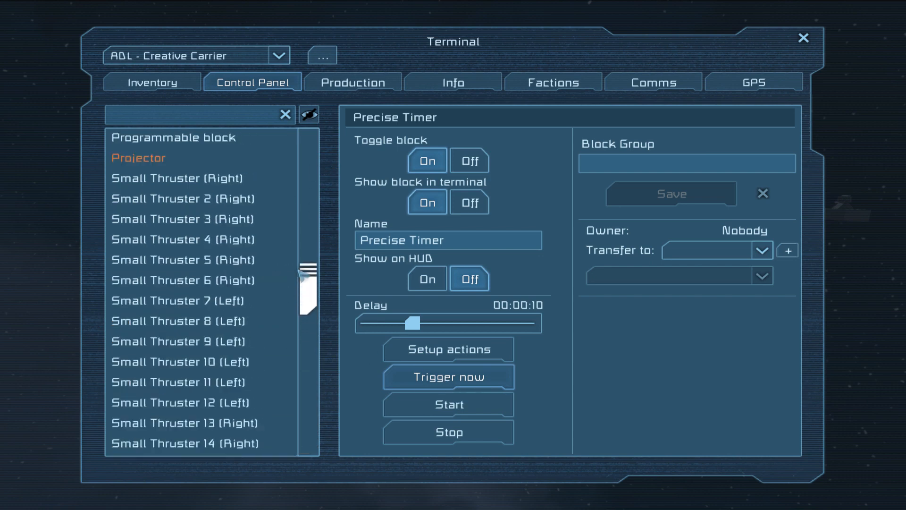
scroll(down, 3)
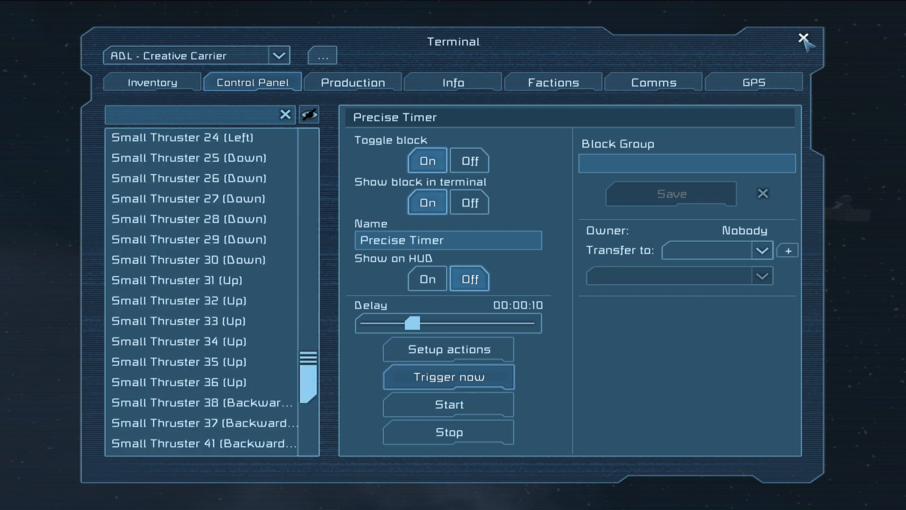
click(803, 38)
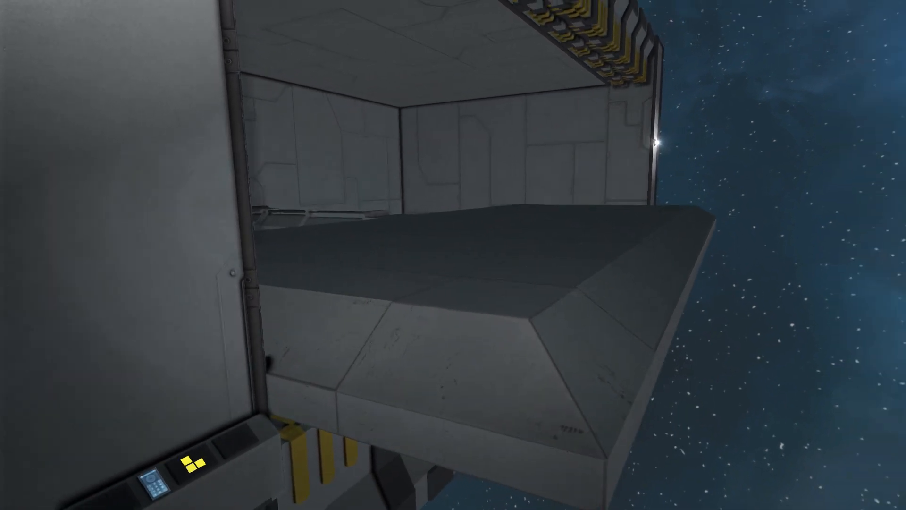
mouse_move(454, 254)
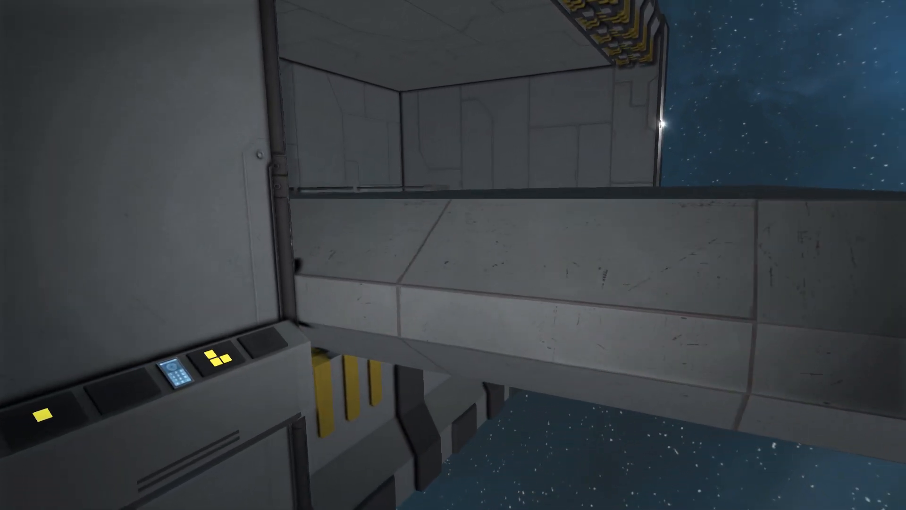
mouse_move(454, 255)
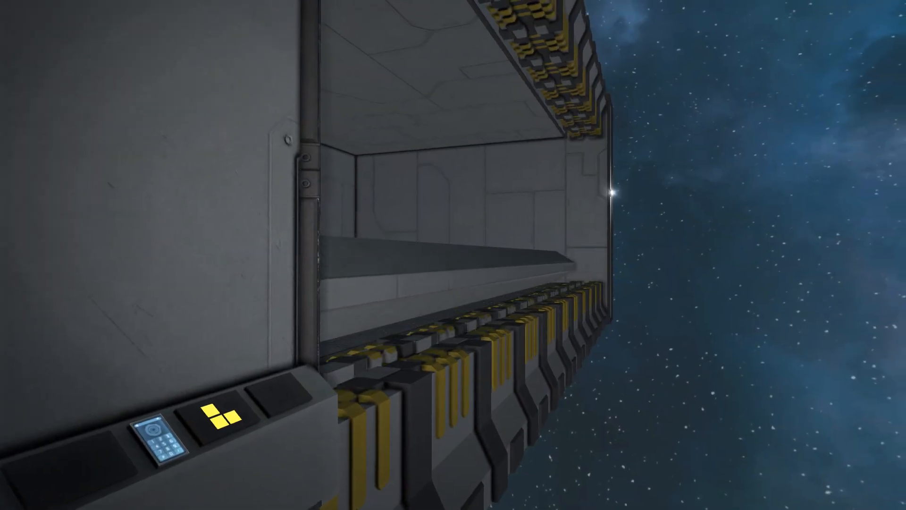
mouse_move(453, 255)
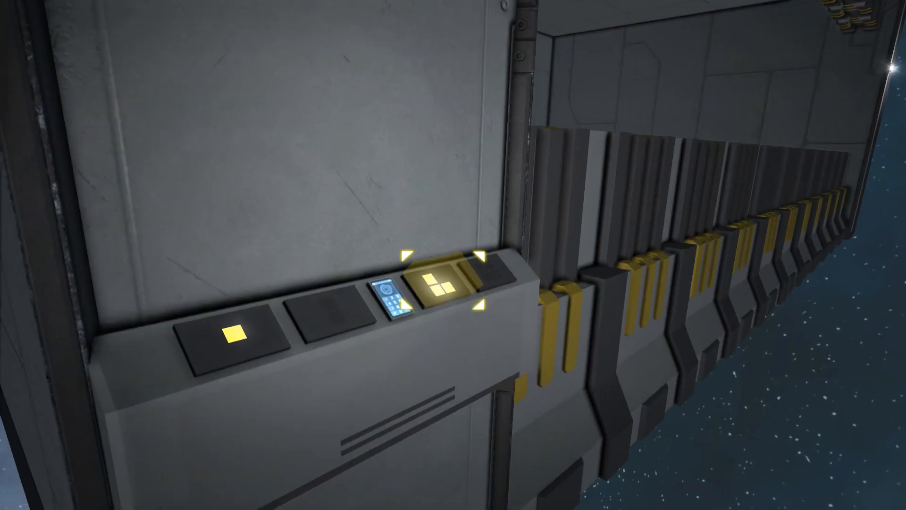
Step: Confirm Platform 3073's Open 2 Adv at 00:08:20 and Close 2 Adv at 00:06:40, then close
click(437, 289)
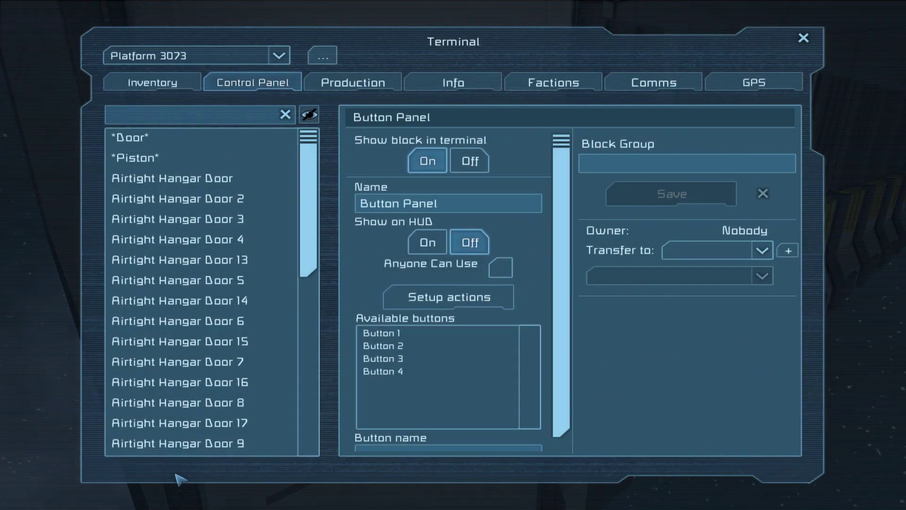
scroll(down, 3)
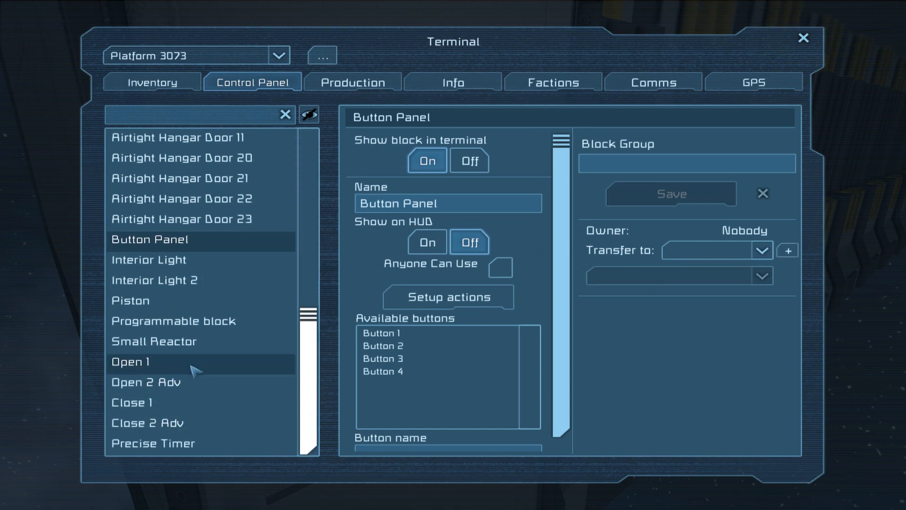
click(145, 382)
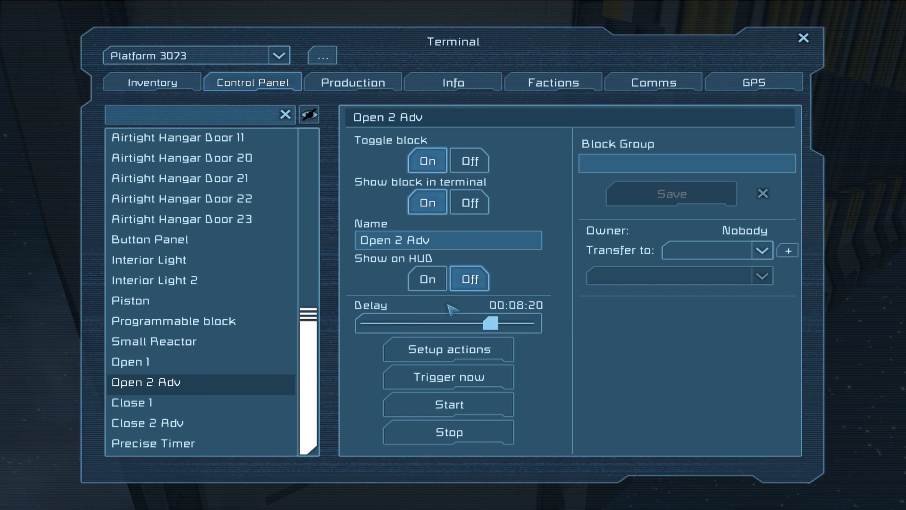
mouse_move(515, 312)
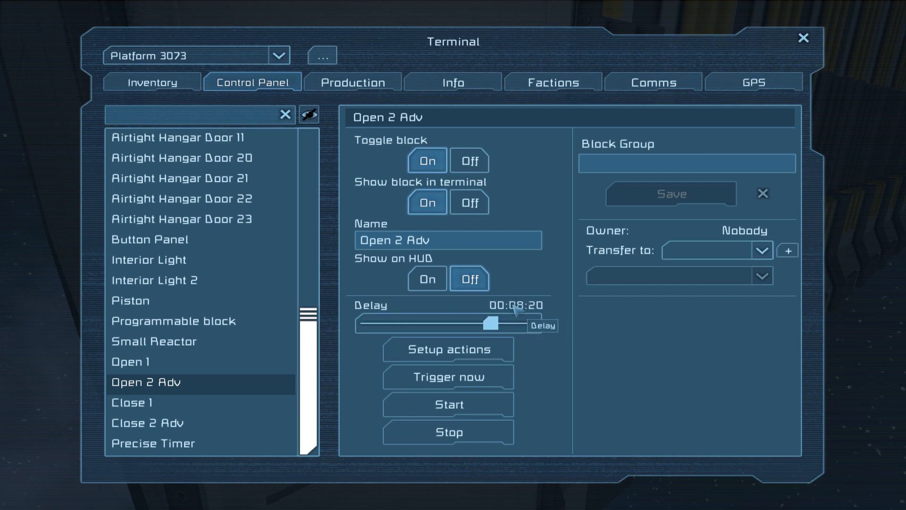
mouse_move(501, 301)
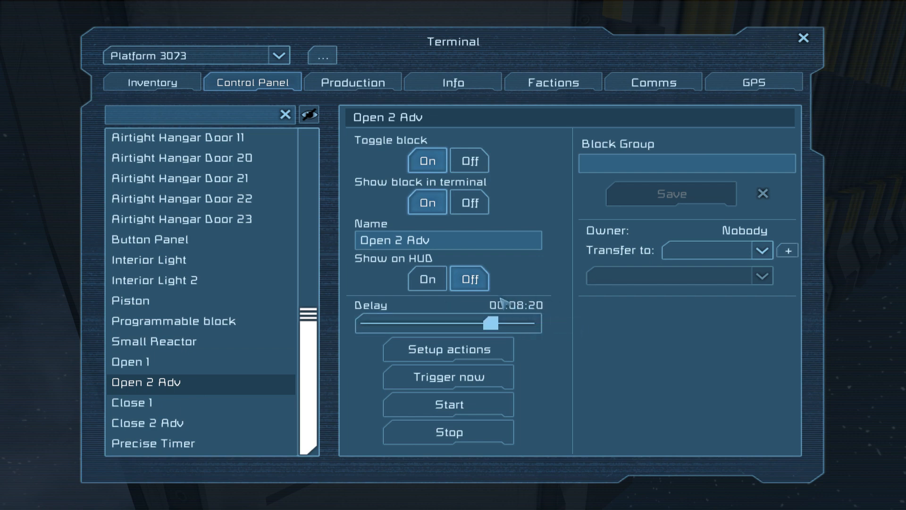
click(147, 423)
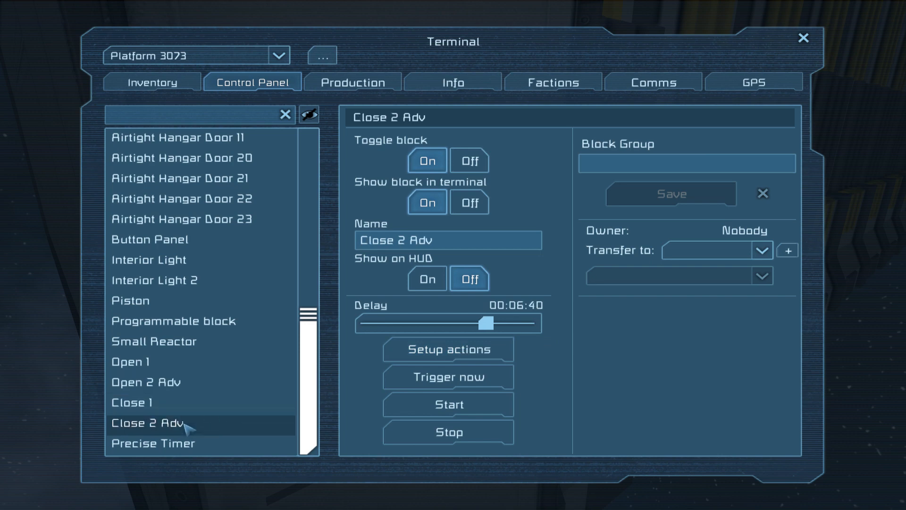
mouse_move(816, 47)
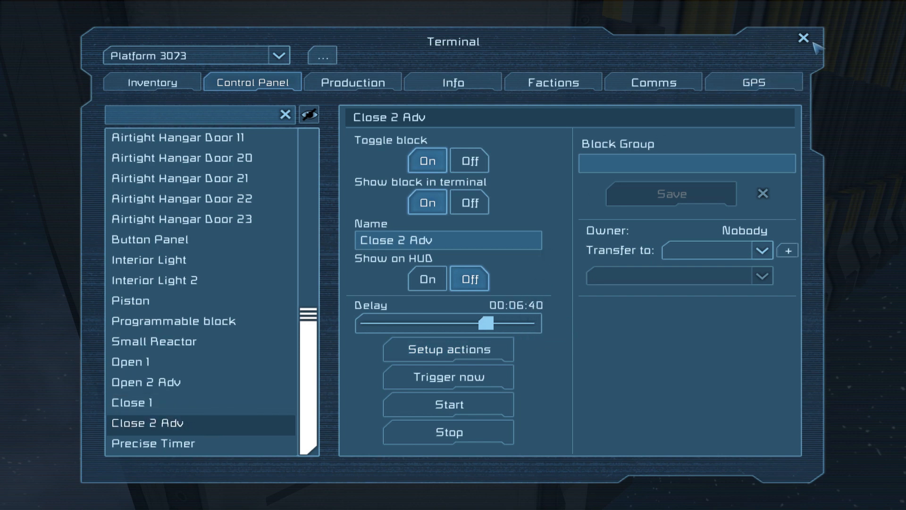
click(802, 38)
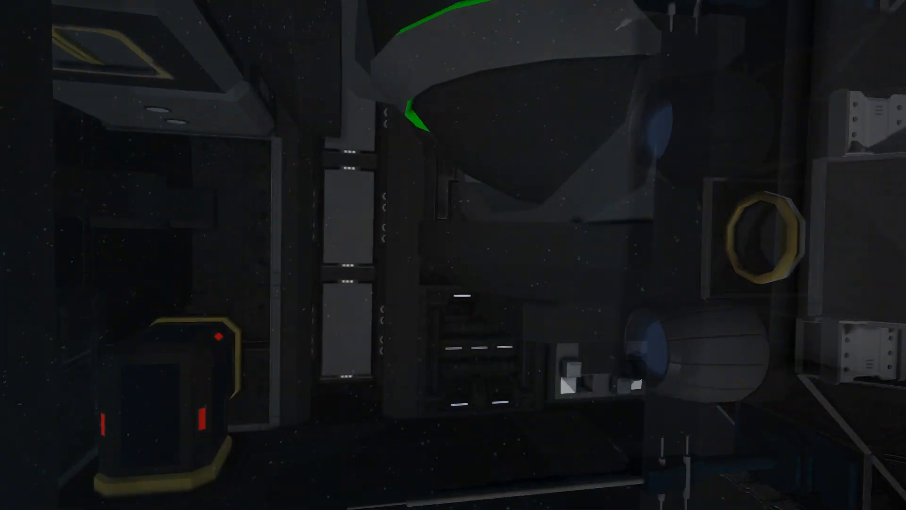
mouse_move(453, 255)
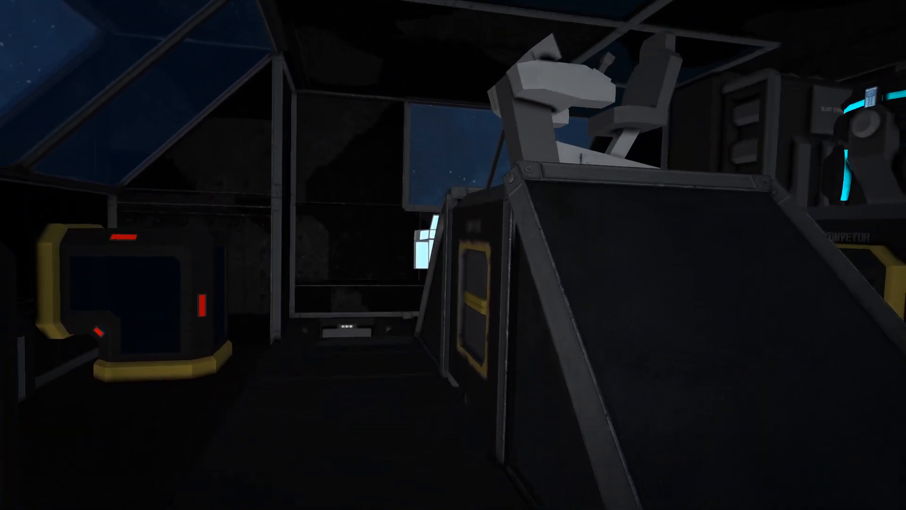
mouse_move(454, 254)
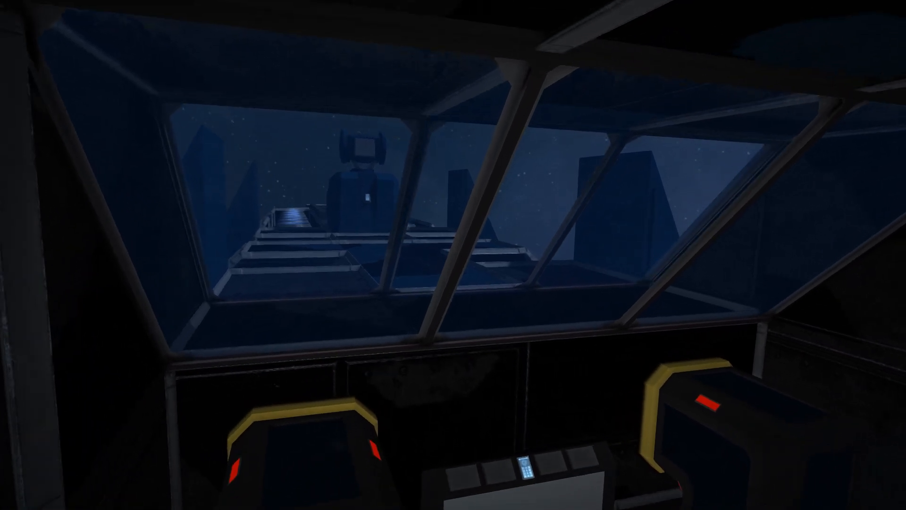
mouse_move(453, 255)
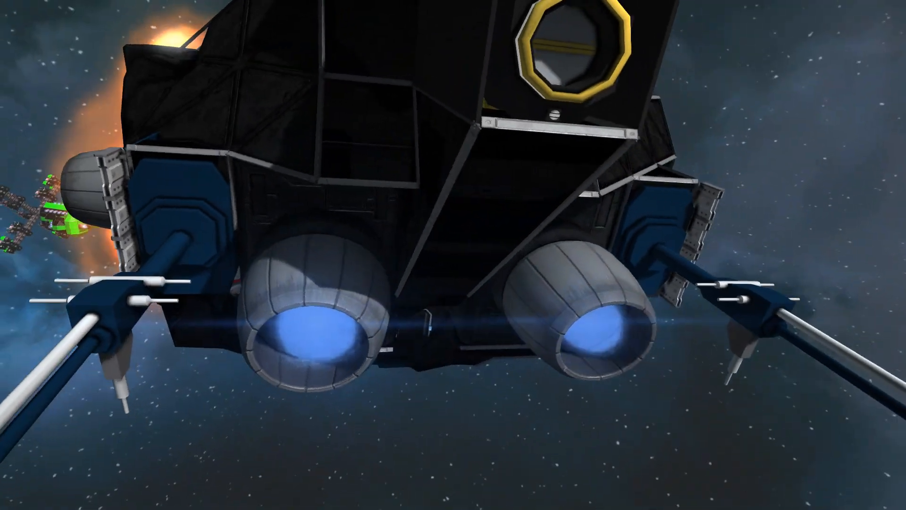
mouse_move(453, 254)
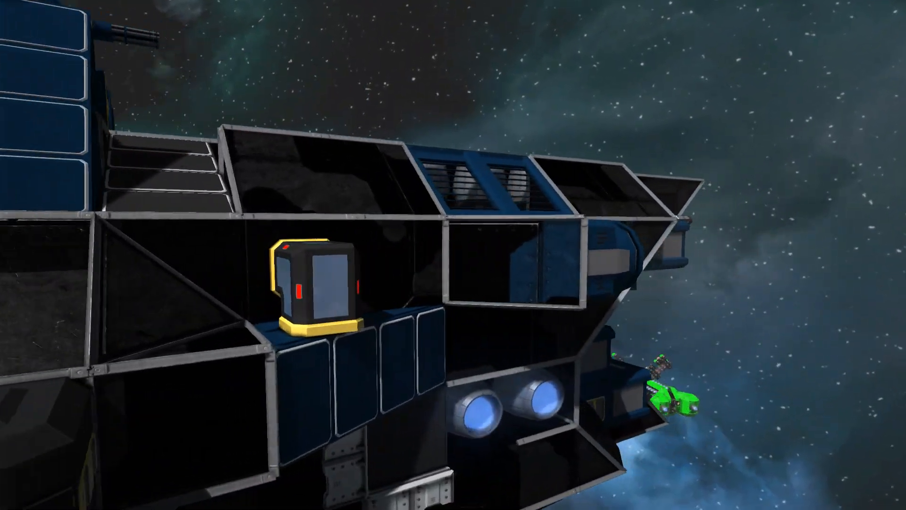